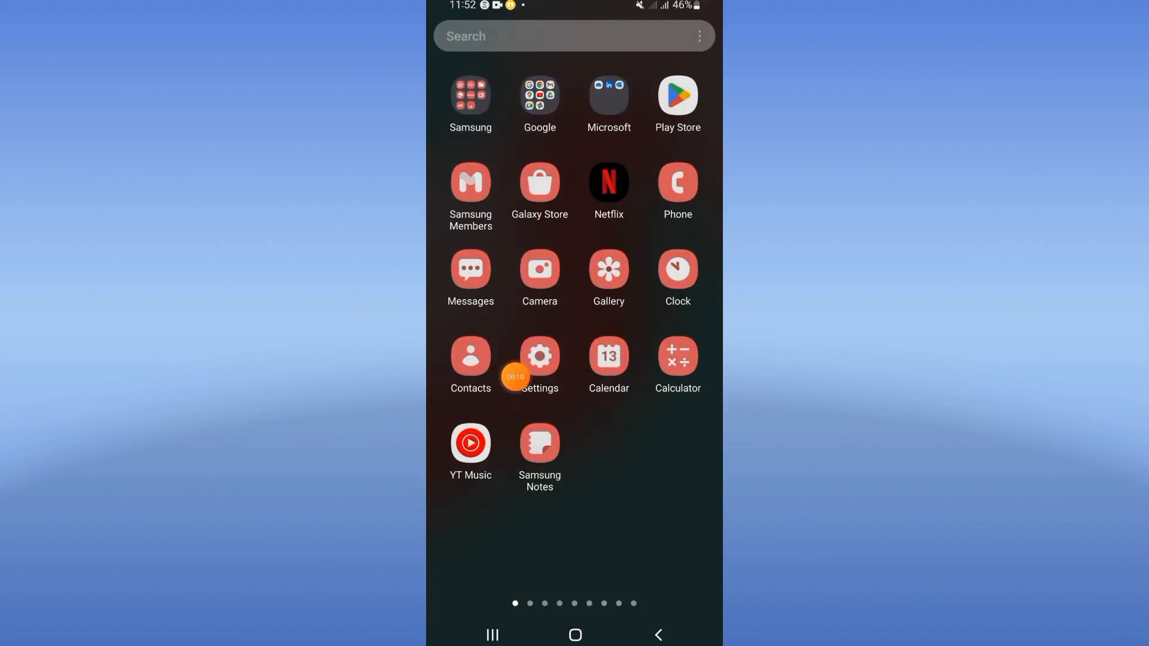
Step: Open Samsung Settings and go to the Apps page
click(540, 355)
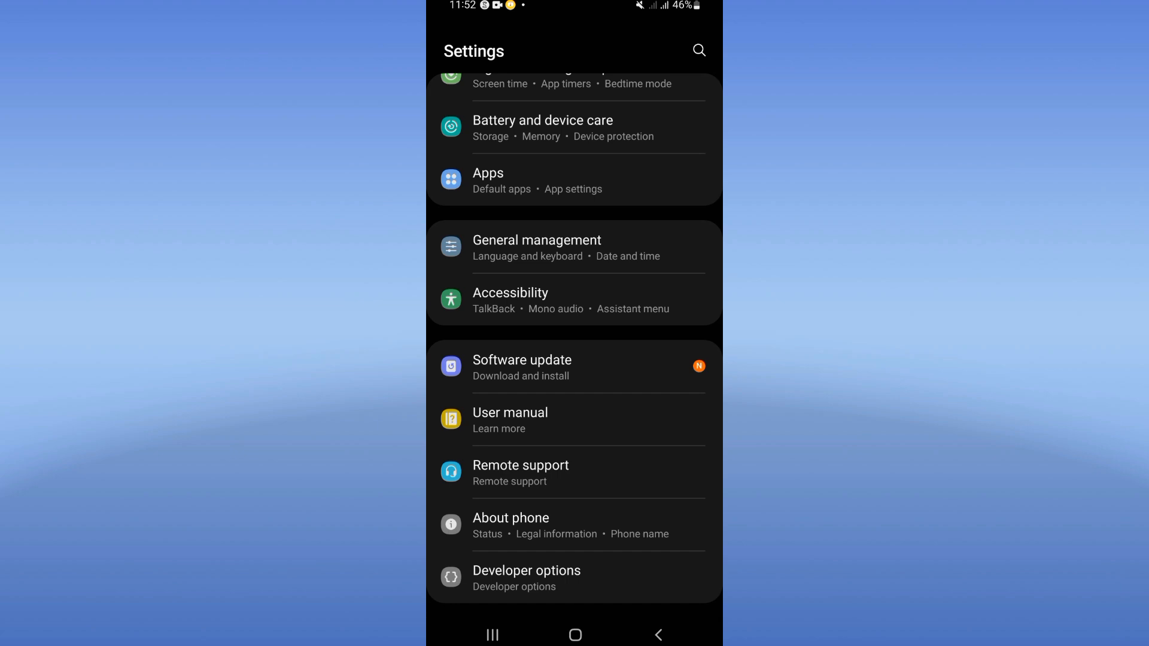
click(487, 174)
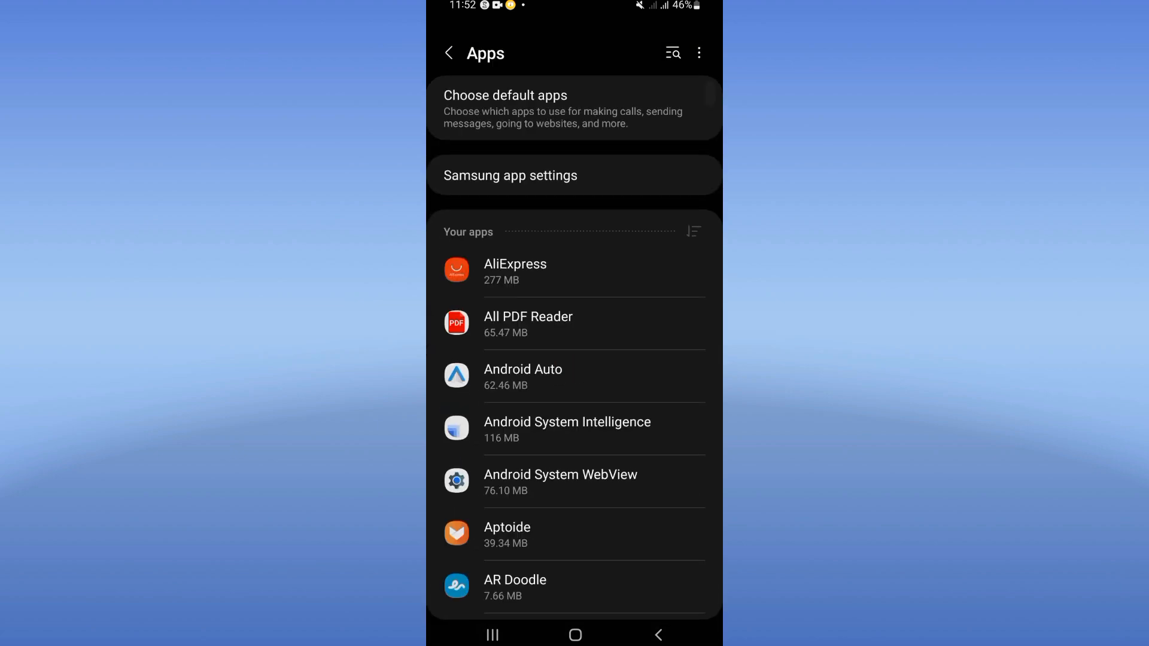
Step: Find Telegram via 'tele', clear its cache in Storage, then tap Force stop
text(tele)
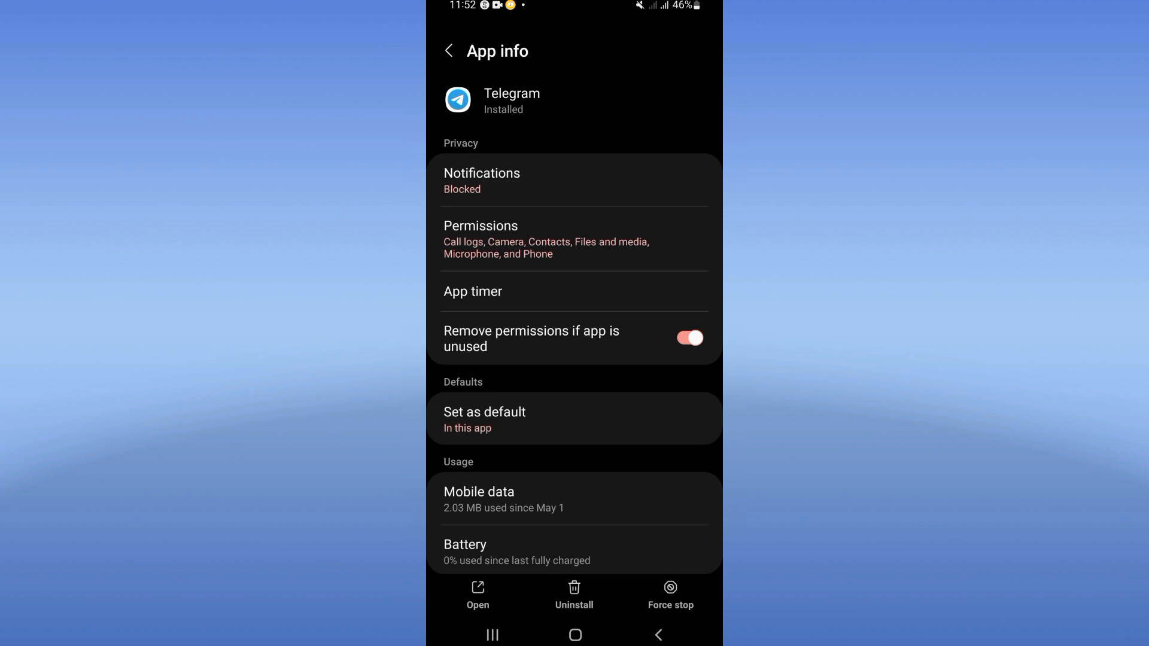
scroll(down, 3)
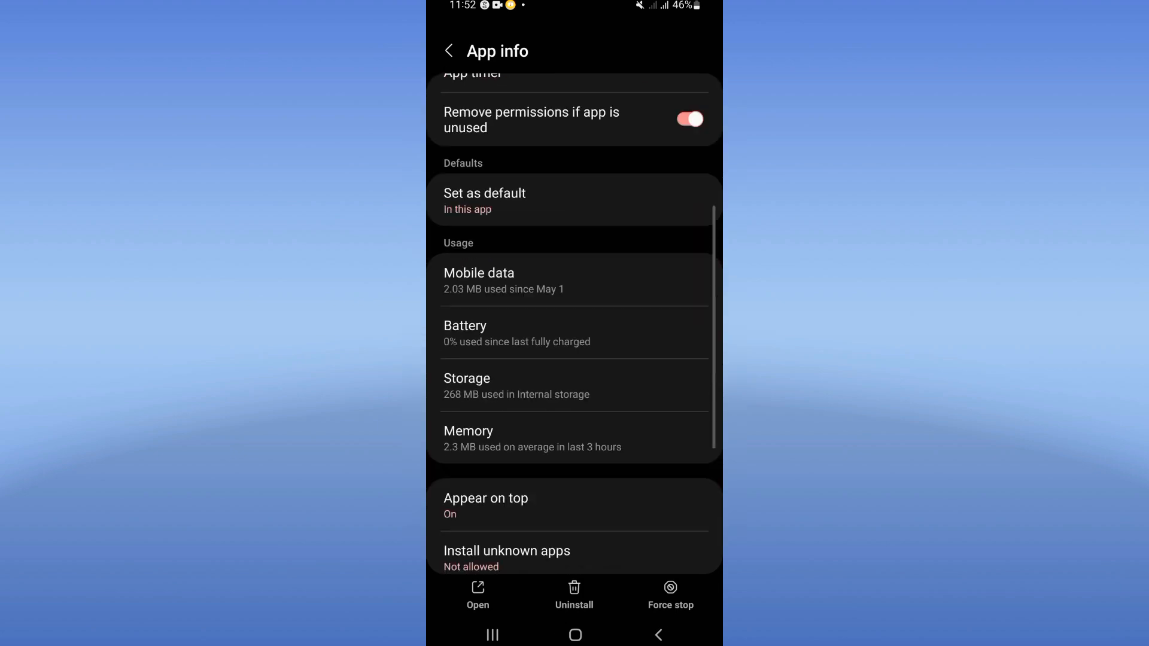
click(466, 386)
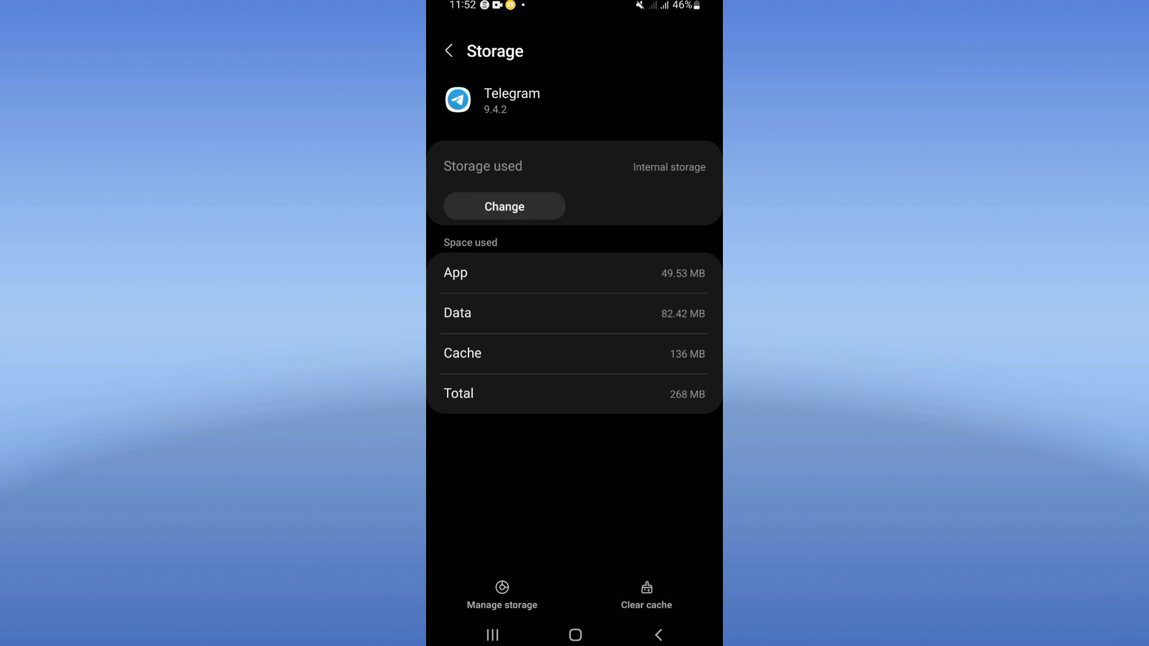
click(450, 51)
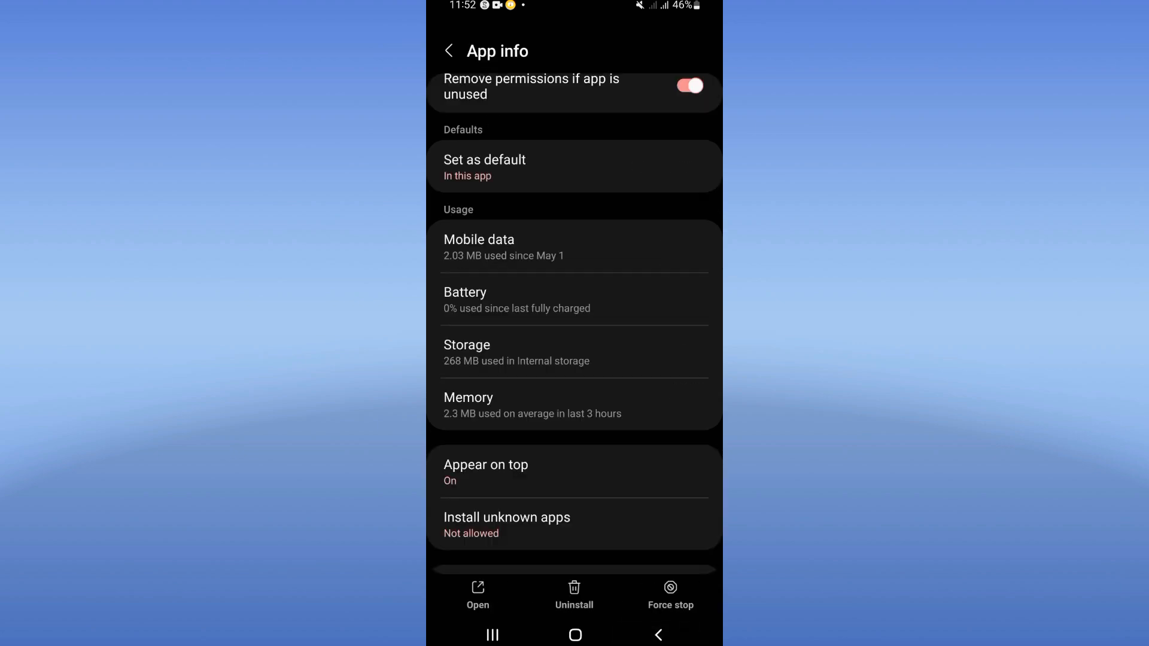
click(671, 587)
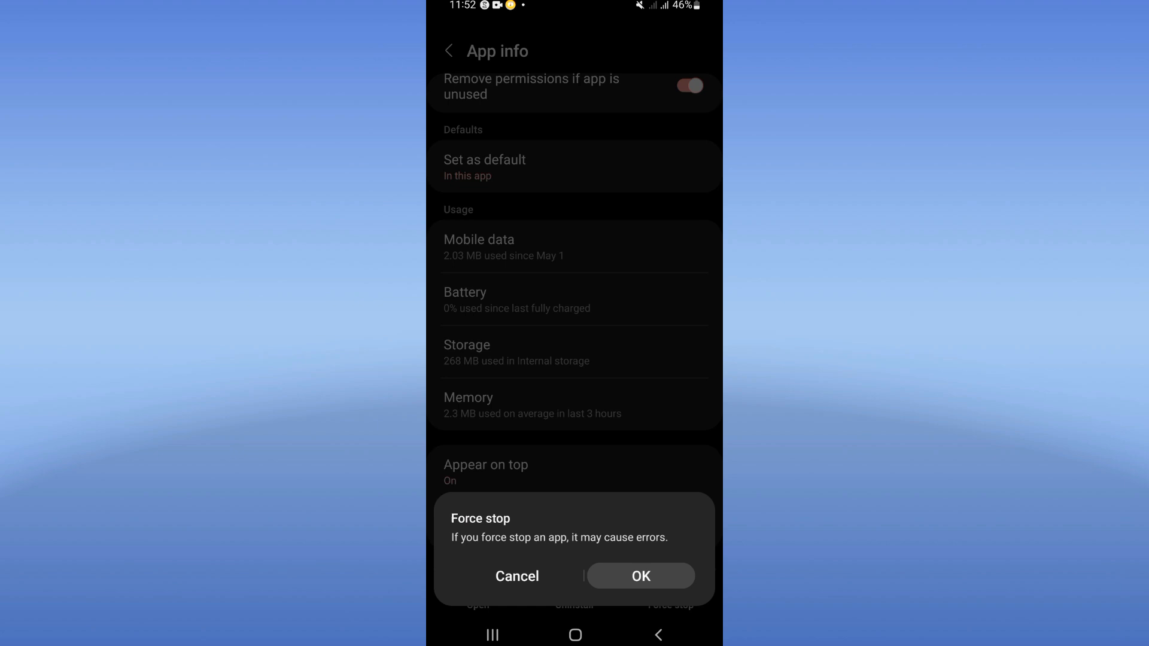